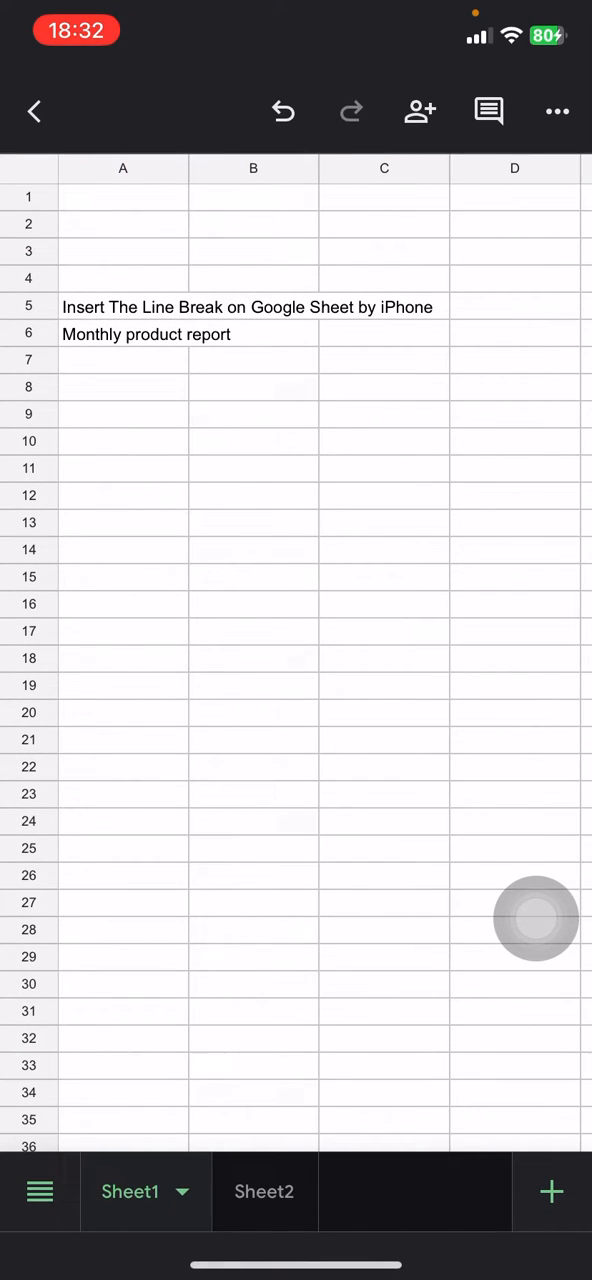
# Enter edit mode on cell A5 holding the sentence 'Insert The Line Break on Google Sheet by iPhone'
pyautogui.click(536, 918)
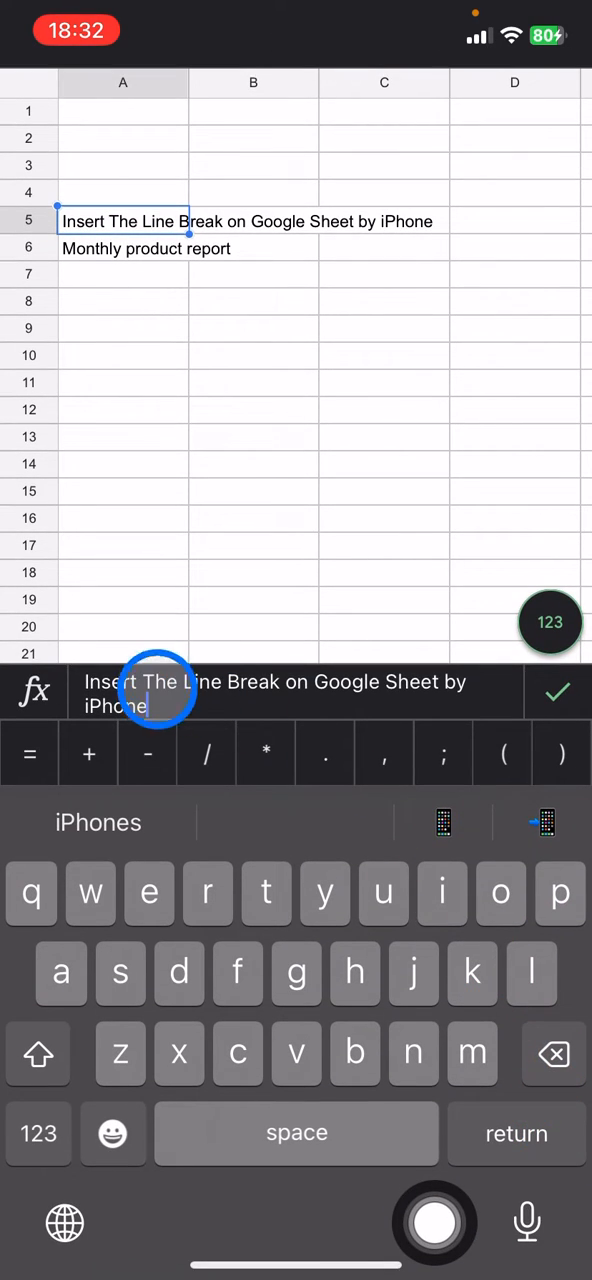
pyautogui.click(148, 692)
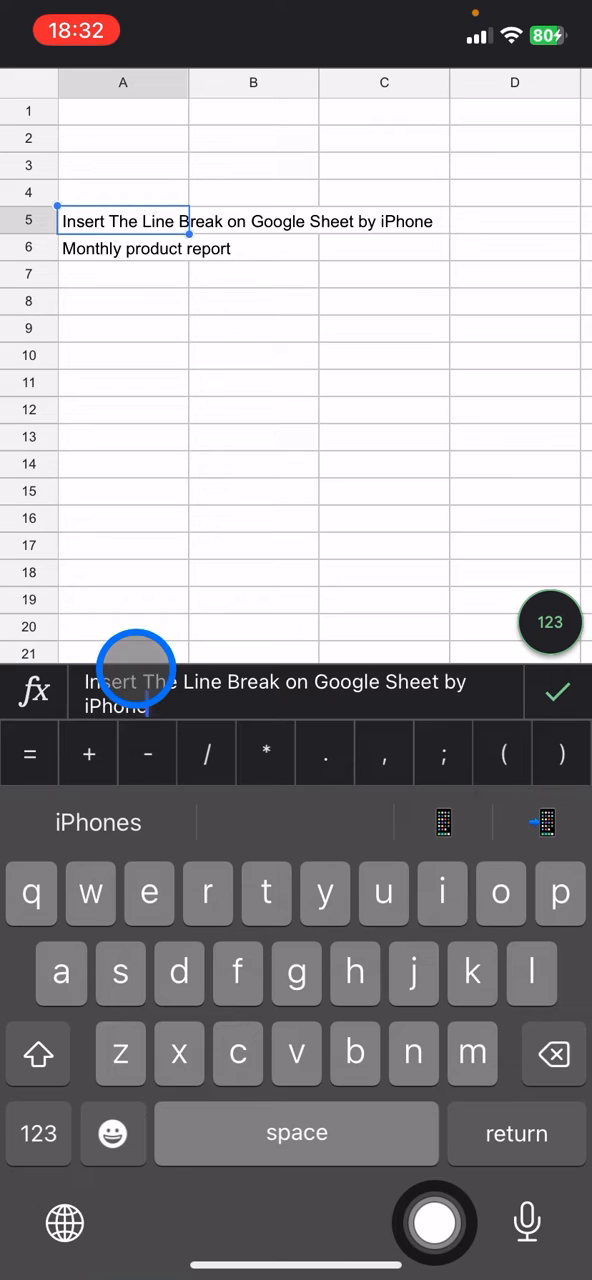
pyautogui.click(462, 428)
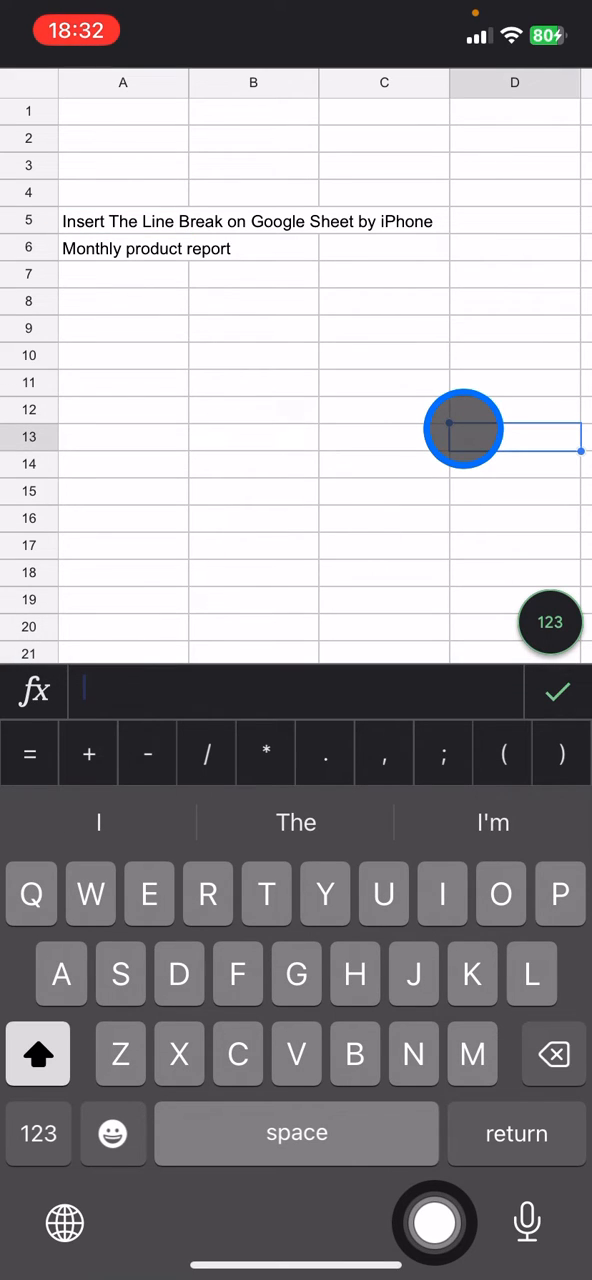
pyautogui.click(180, 220)
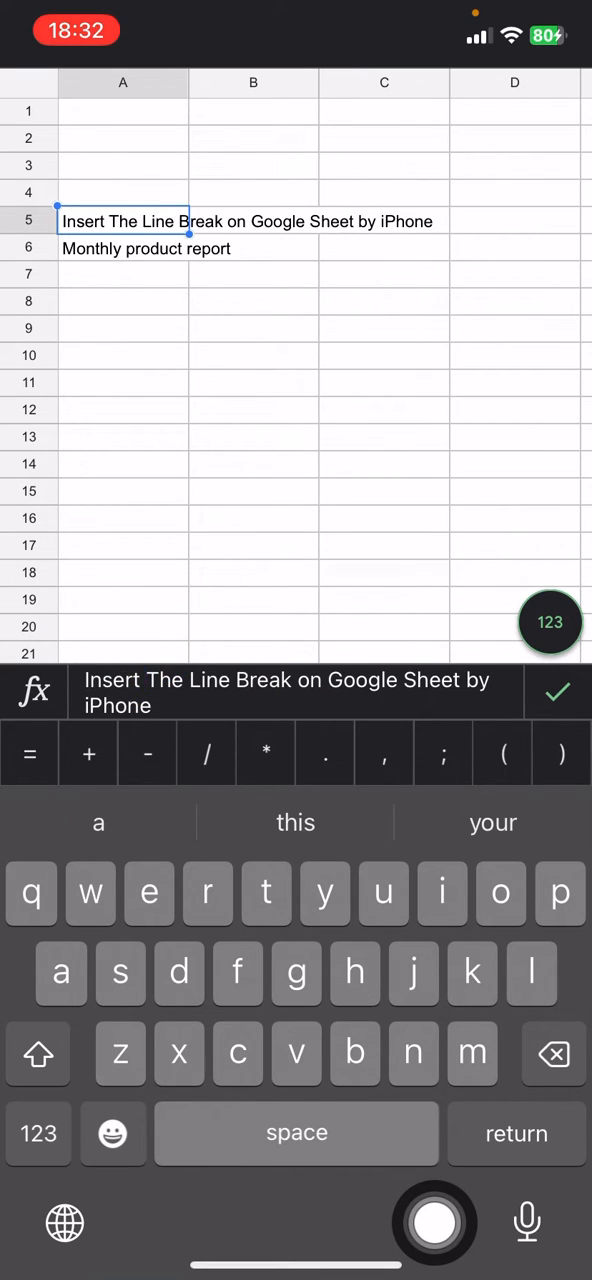
pyautogui.click(296, 972)
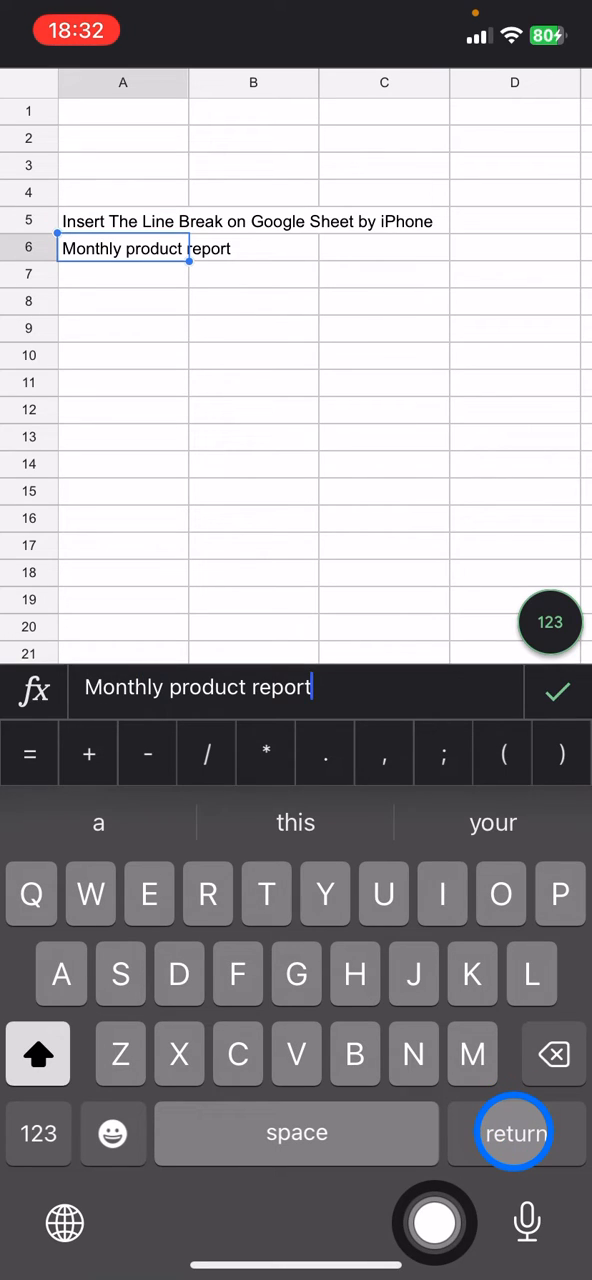
pyautogui.click(172, 304)
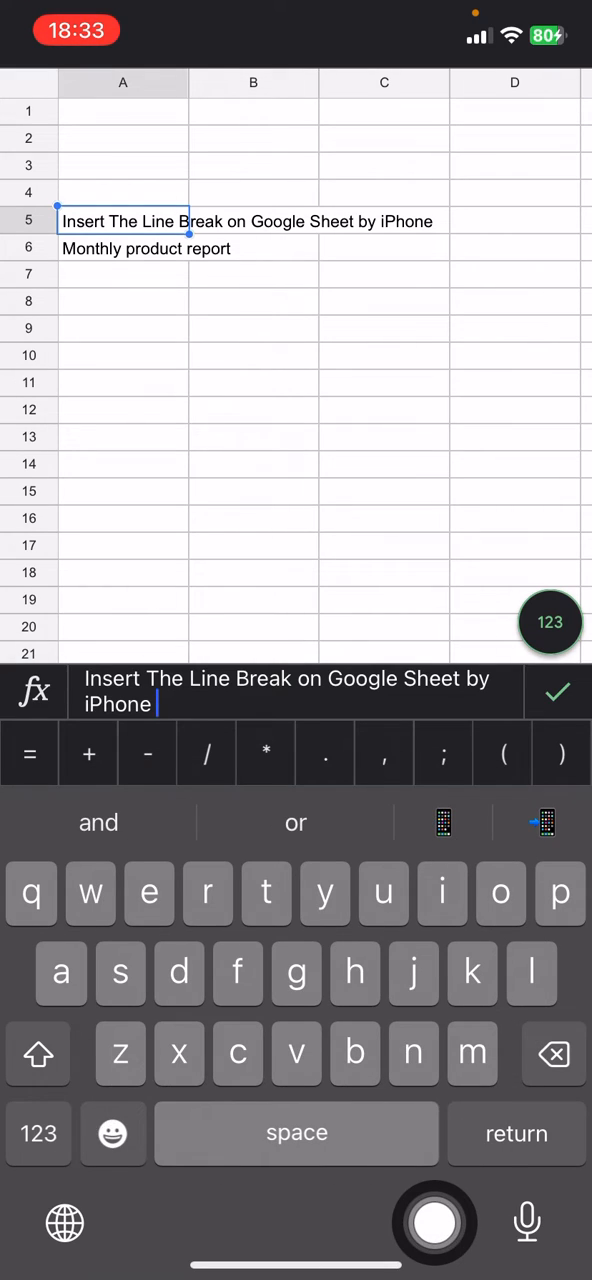
# Position the insertion point right after the word 'Insert' in A5's sentence
pyautogui.click(148, 680)
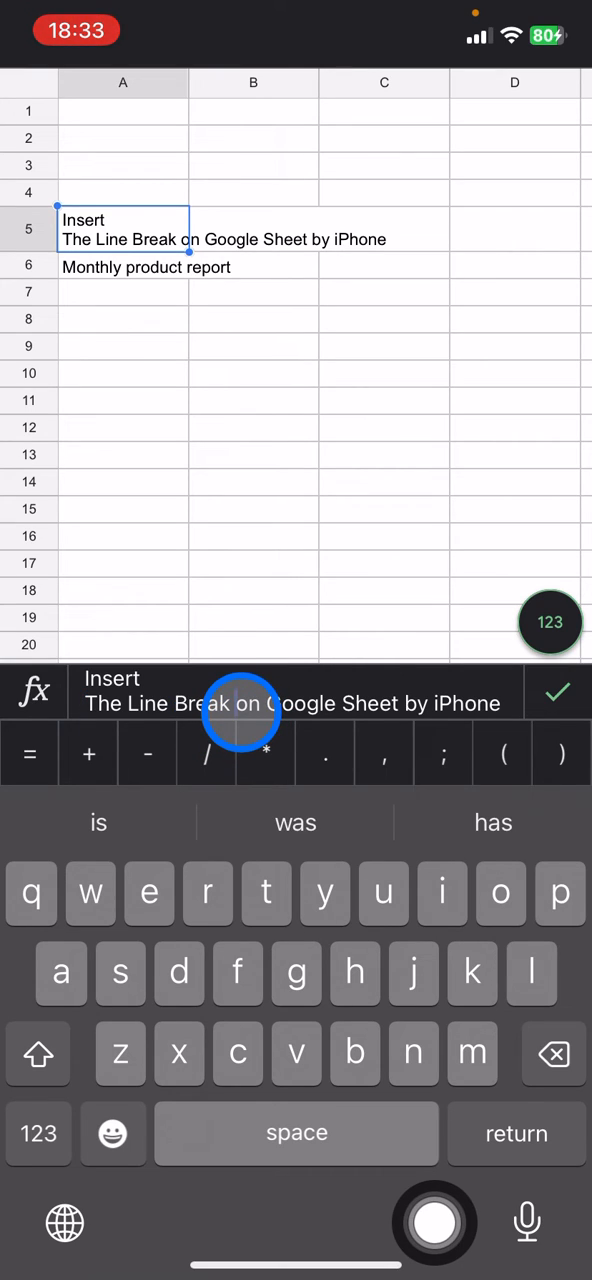
# Add line breaks after 'Break' and after 'Sheet' so A5 reads as four lines
pyautogui.click(240, 704)
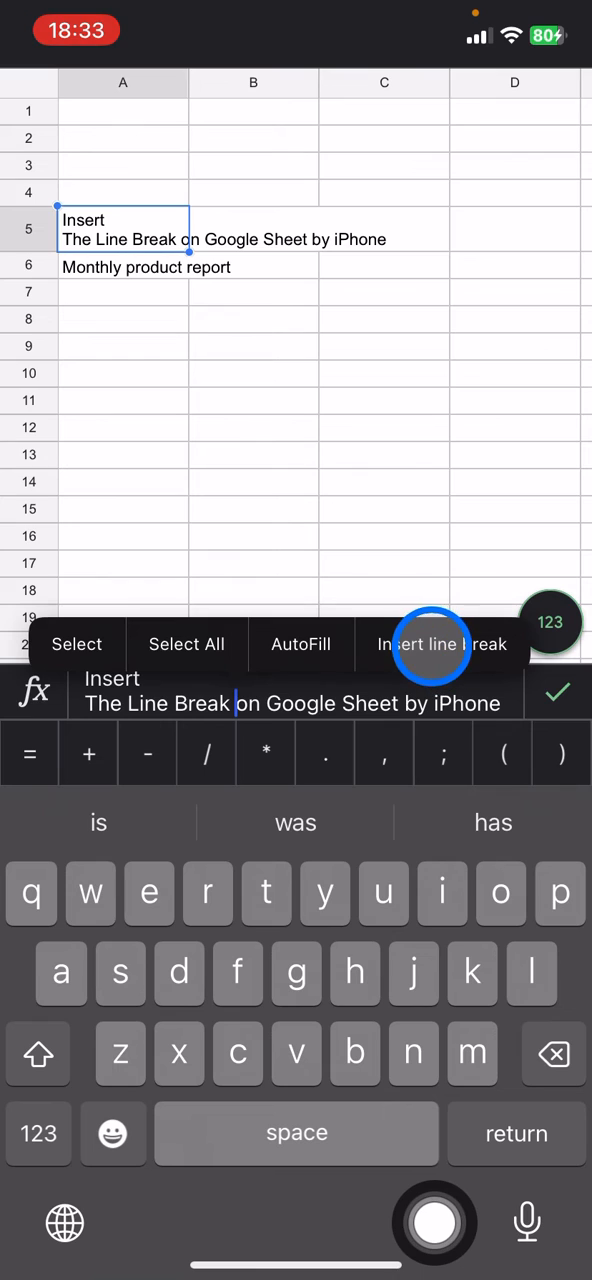
pyautogui.click(444, 644)
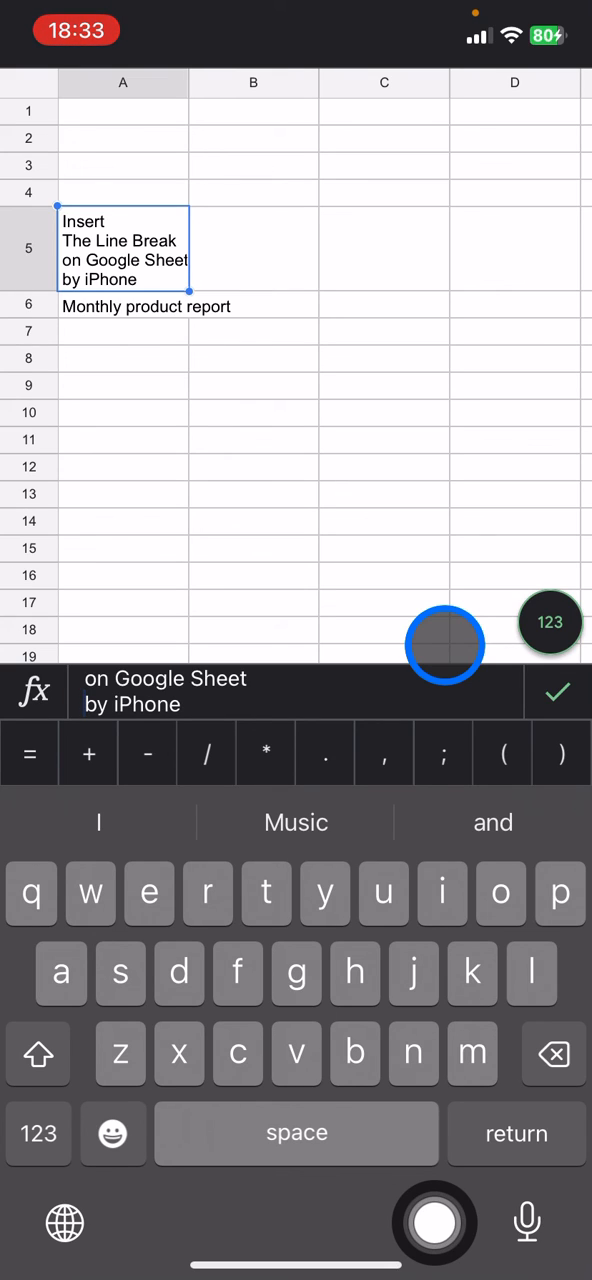
pyautogui.click(446, 644)
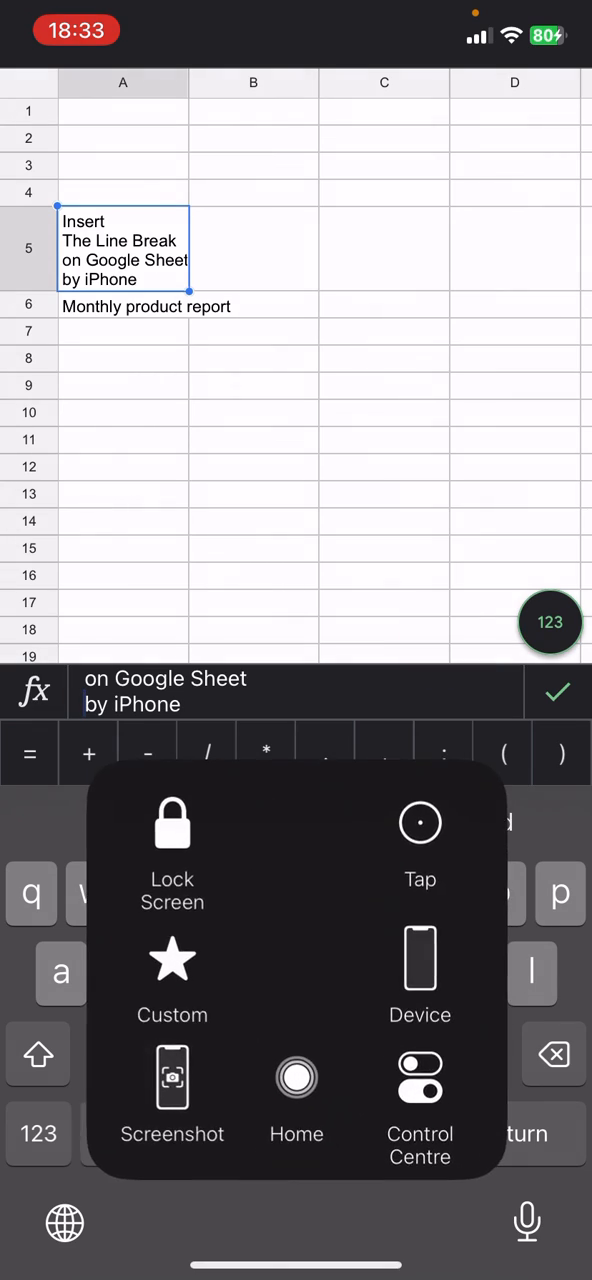